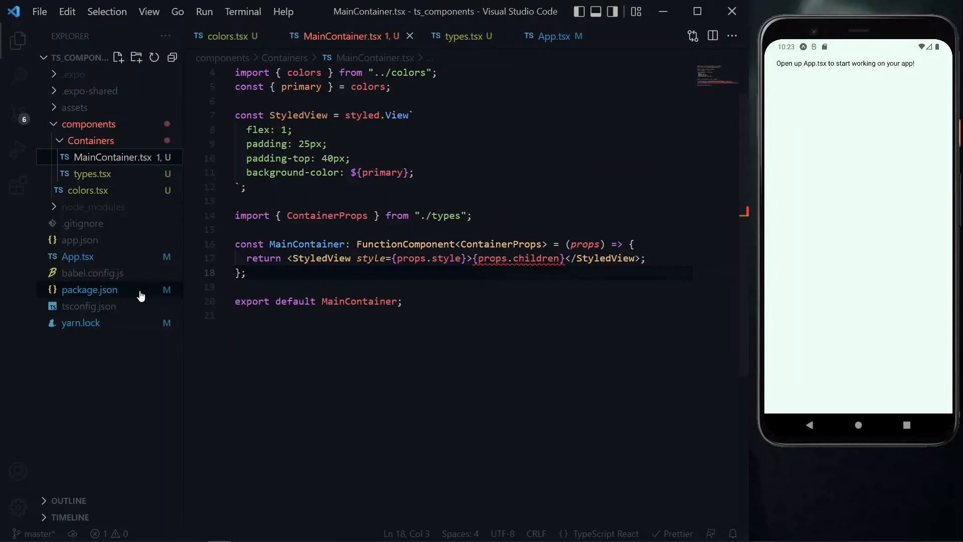
pyautogui.click(90, 289)
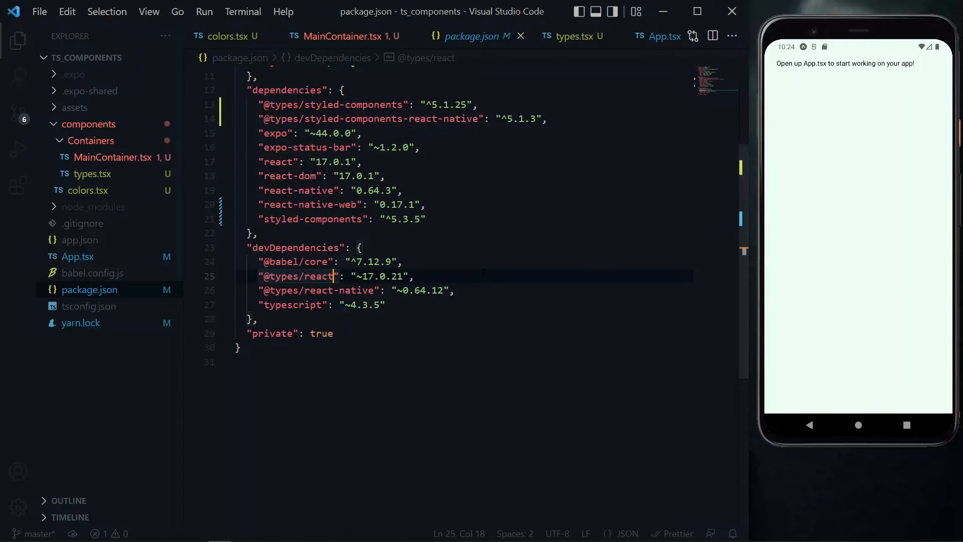
pyautogui.write('18.0.')
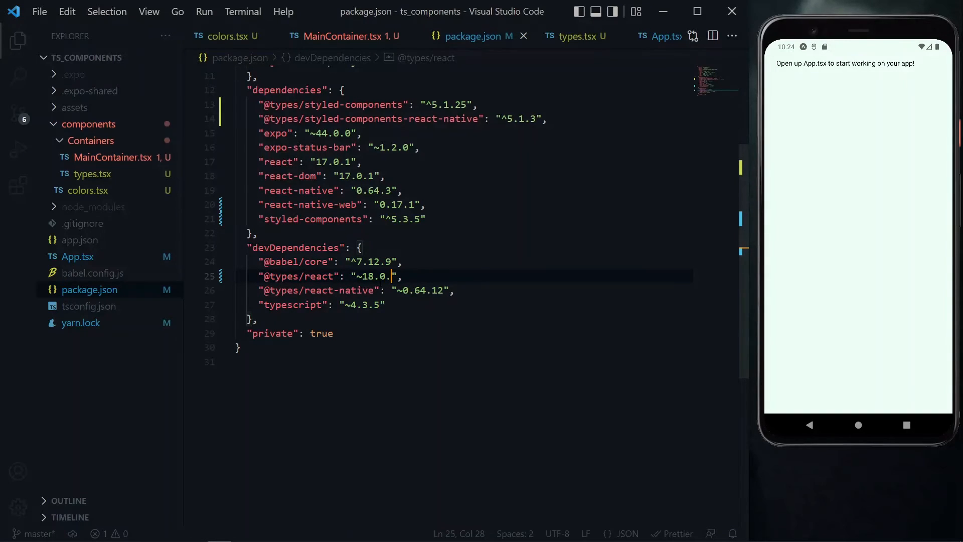
pyautogui.write('6')
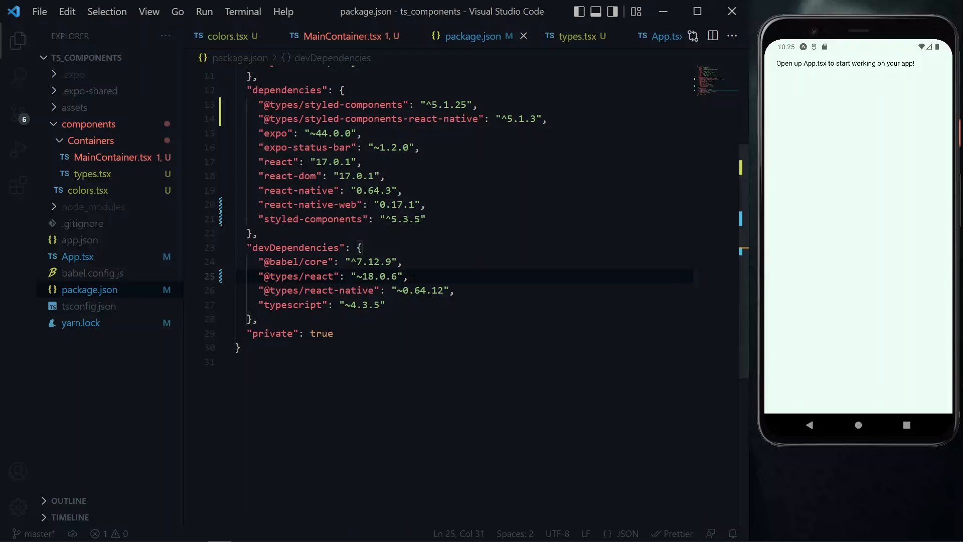
# - Run yarn in a new project terminal to install the updated dependency
pyautogui.click(243, 12)
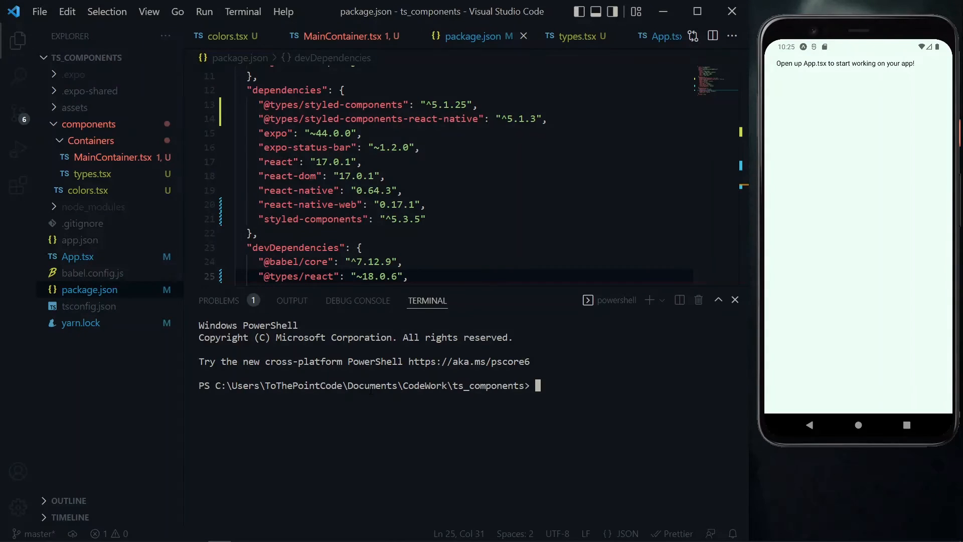
pyautogui.write('yarn')
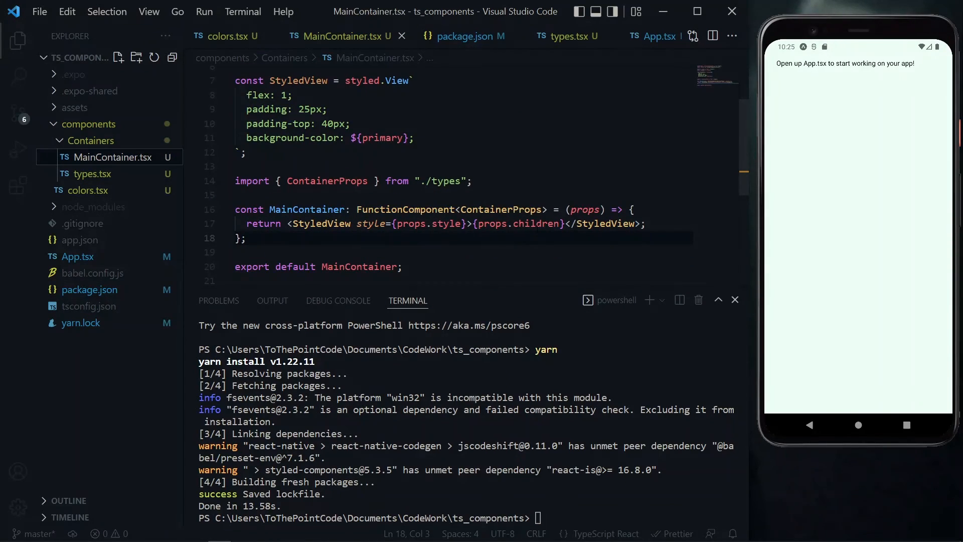
pyautogui.moveTo(760, 303)
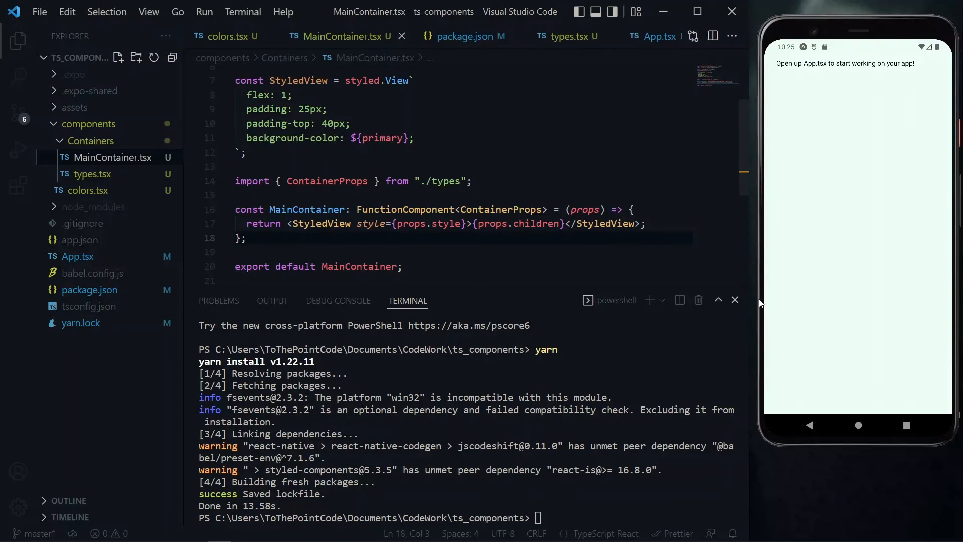